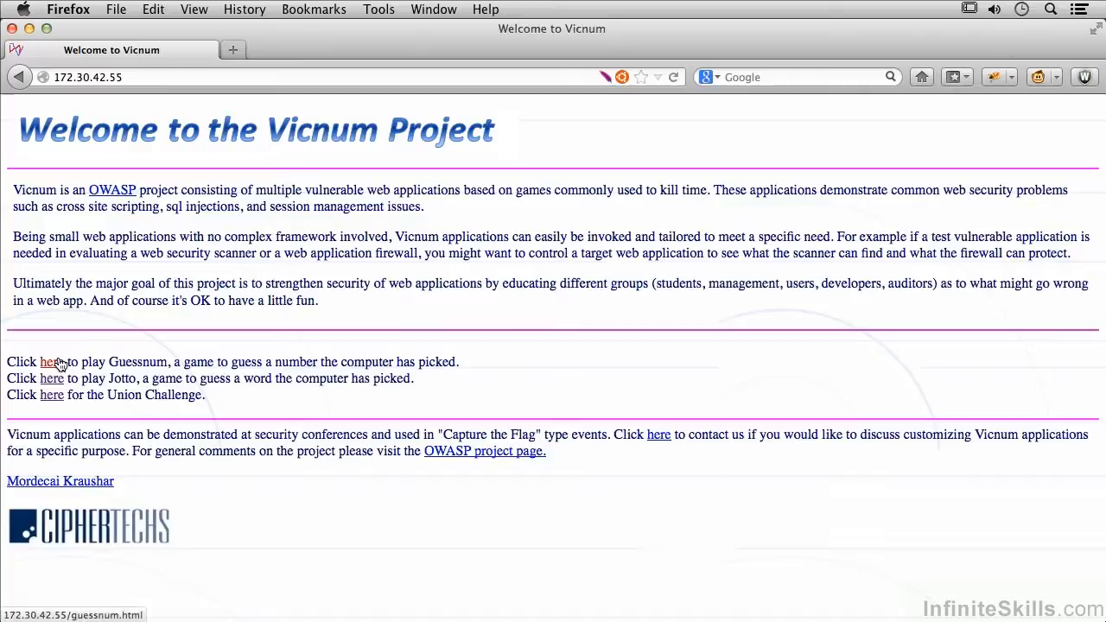
Step: View the Guessnum game page and its empty perfect-score player list, then return
left_click(52, 361)
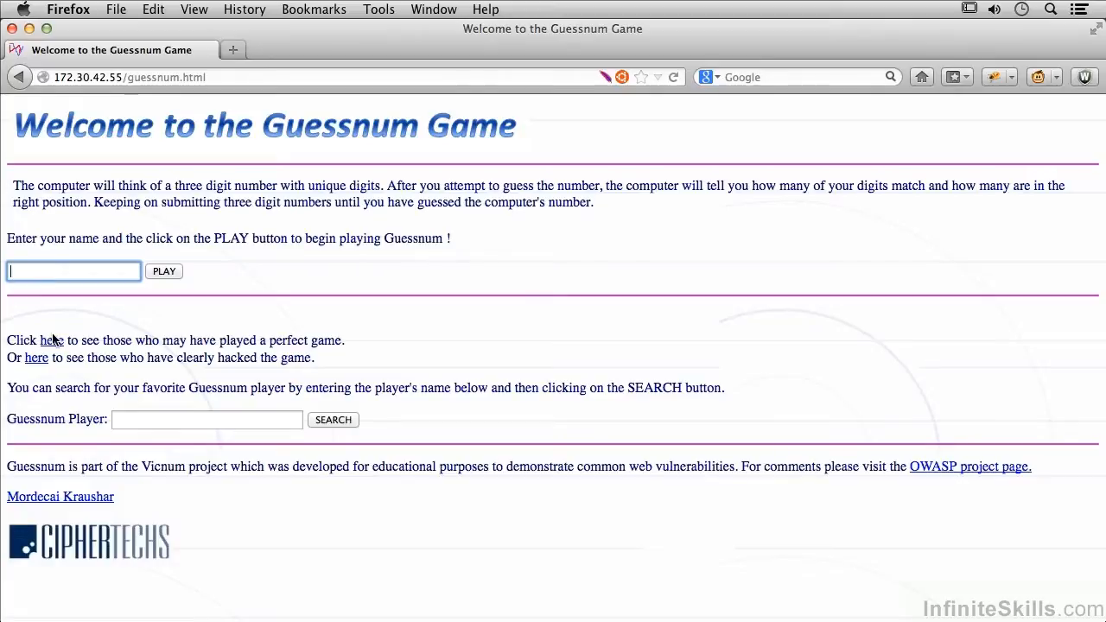
left_click(52, 339)
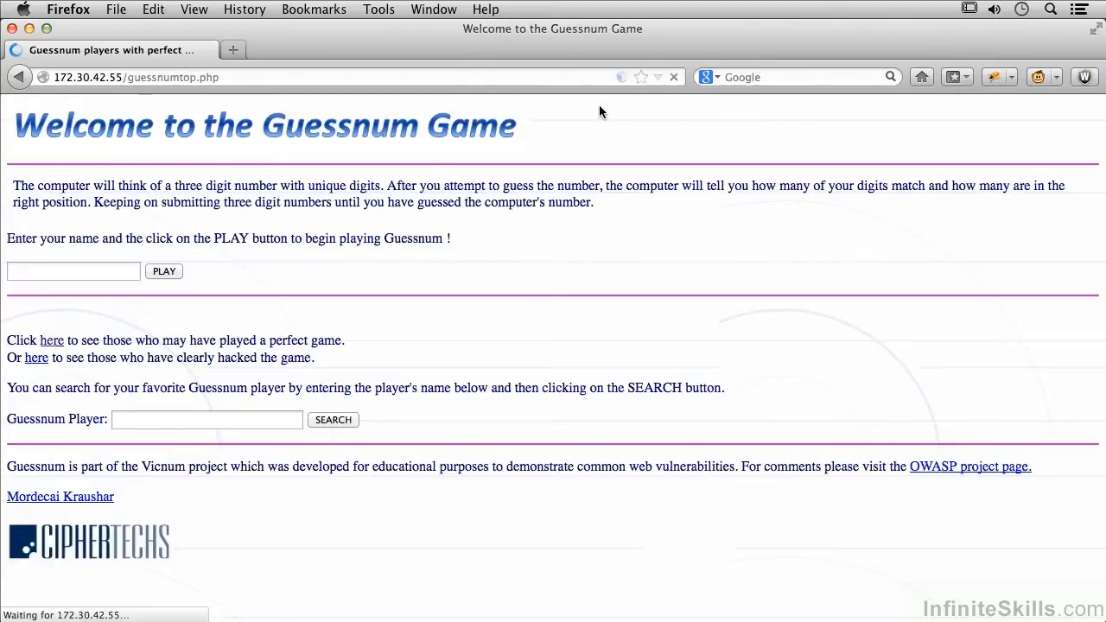
left_click(52, 339)
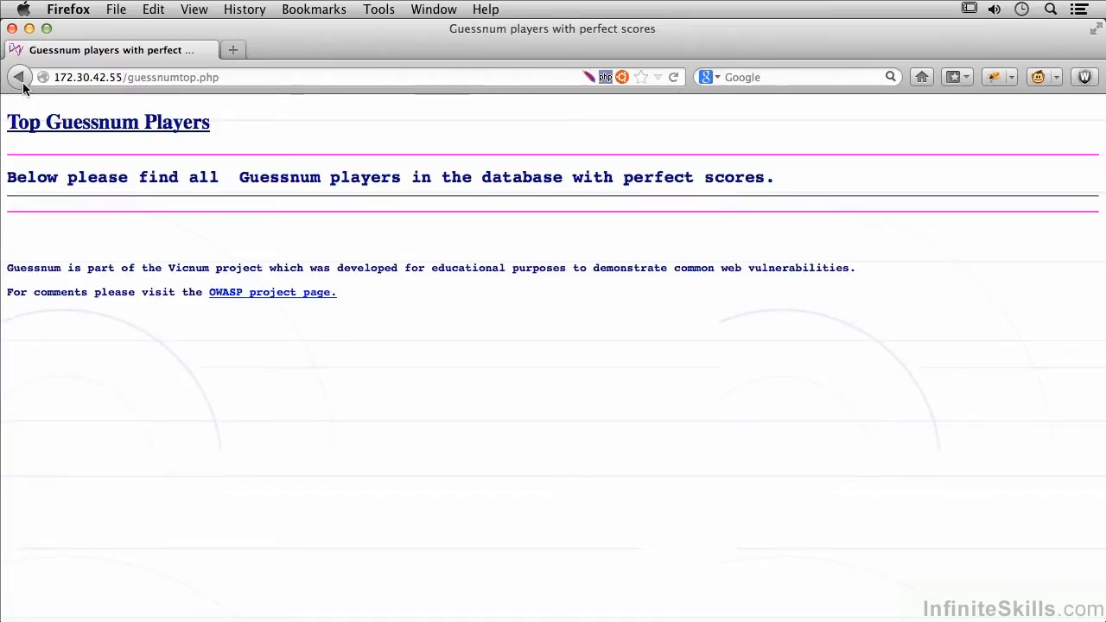
left_click(19, 76)
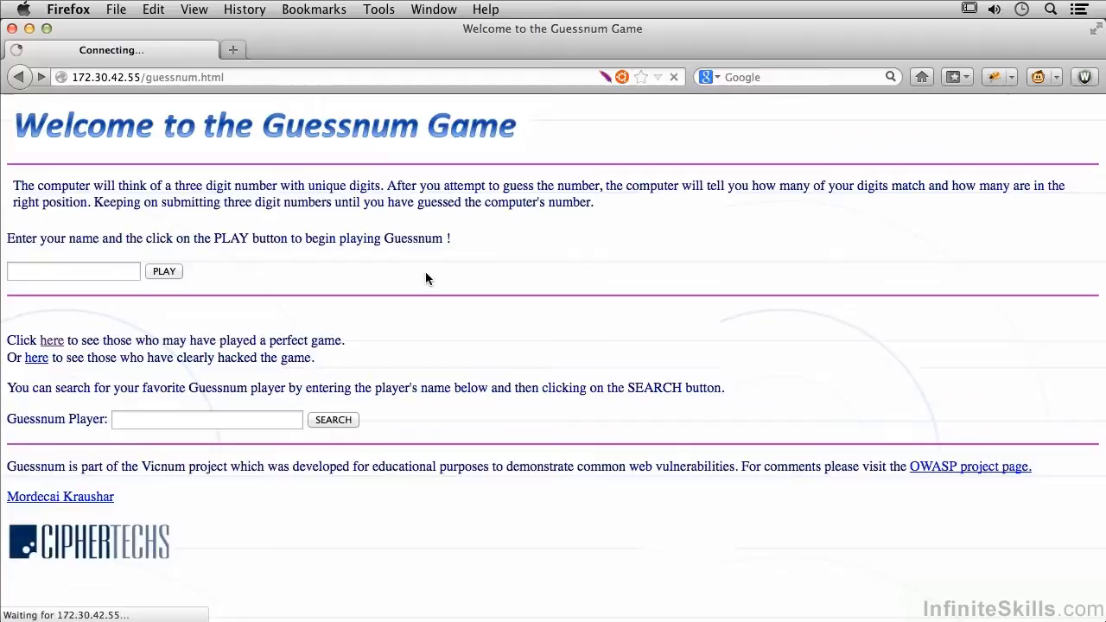
Step: View the hacked-players list, return to the Vicnum home page and land on the Union Challenge page
left_click(36, 356)
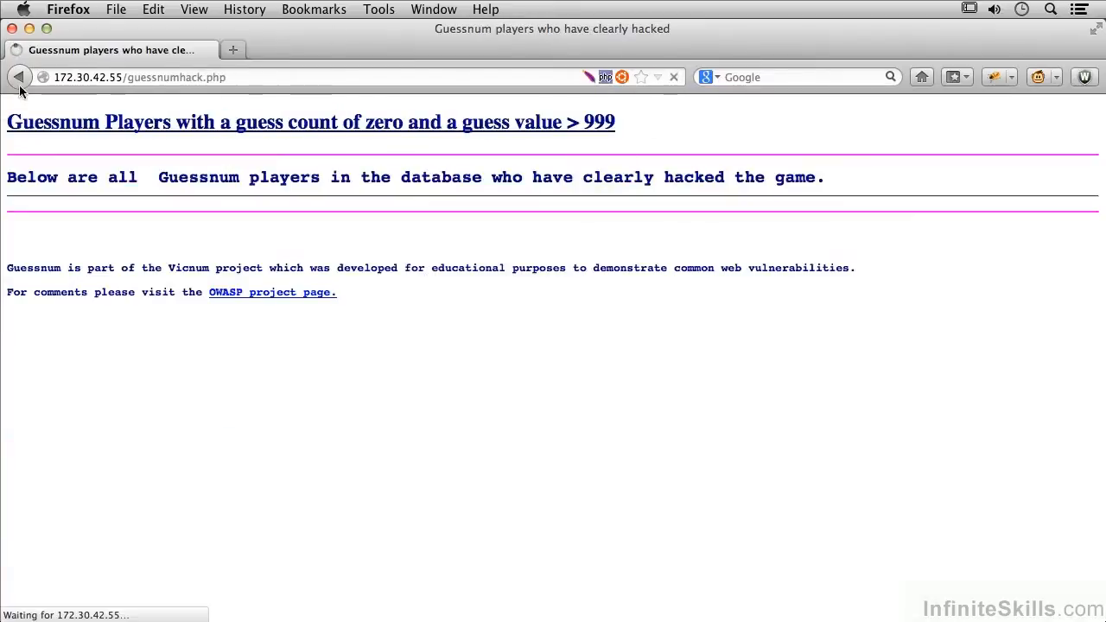
left_click(19, 76)
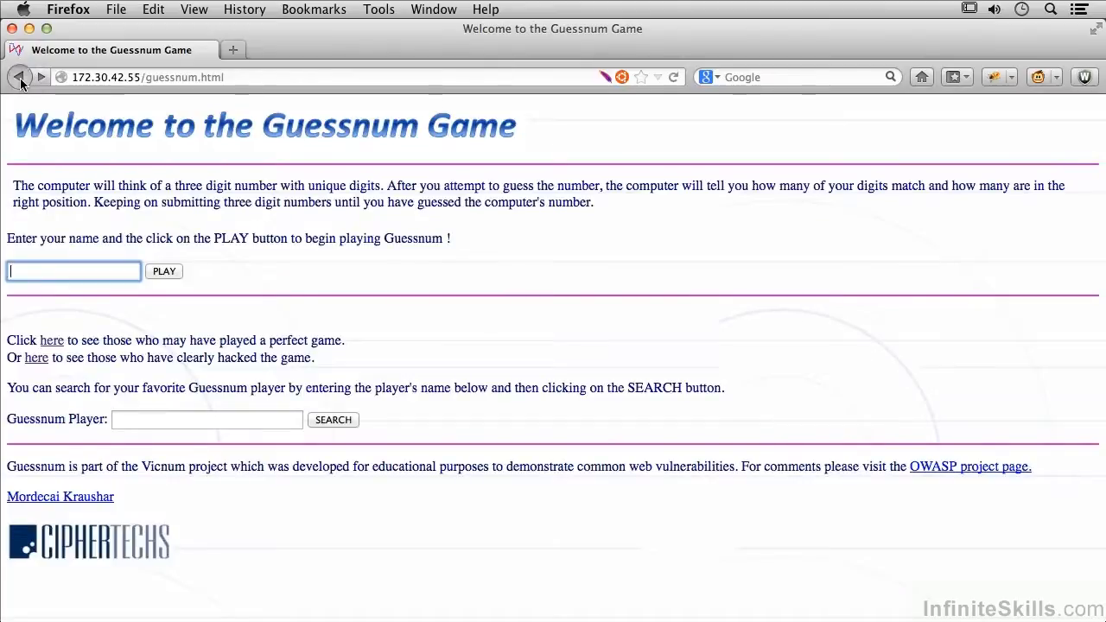
left_click(19, 76)
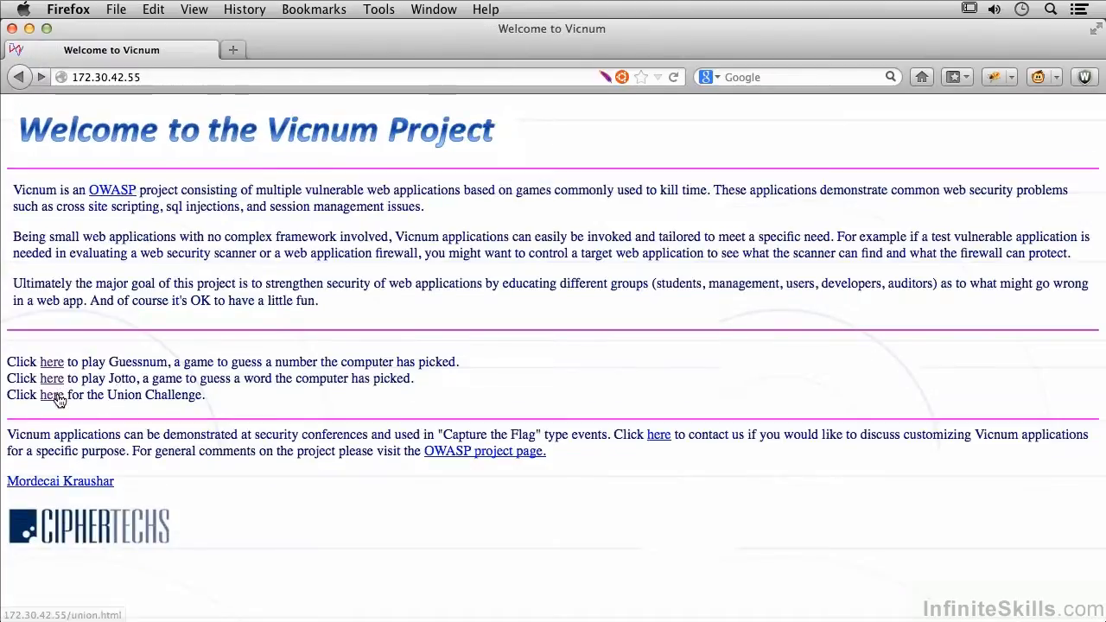
left_click(52, 394)
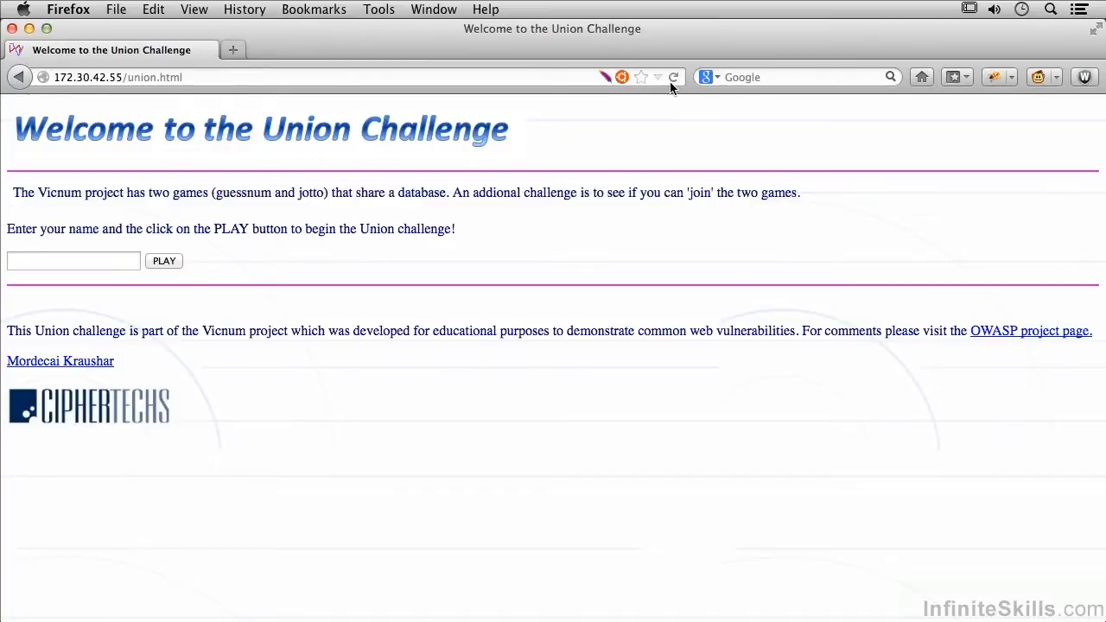
mouse_move(553, 605)
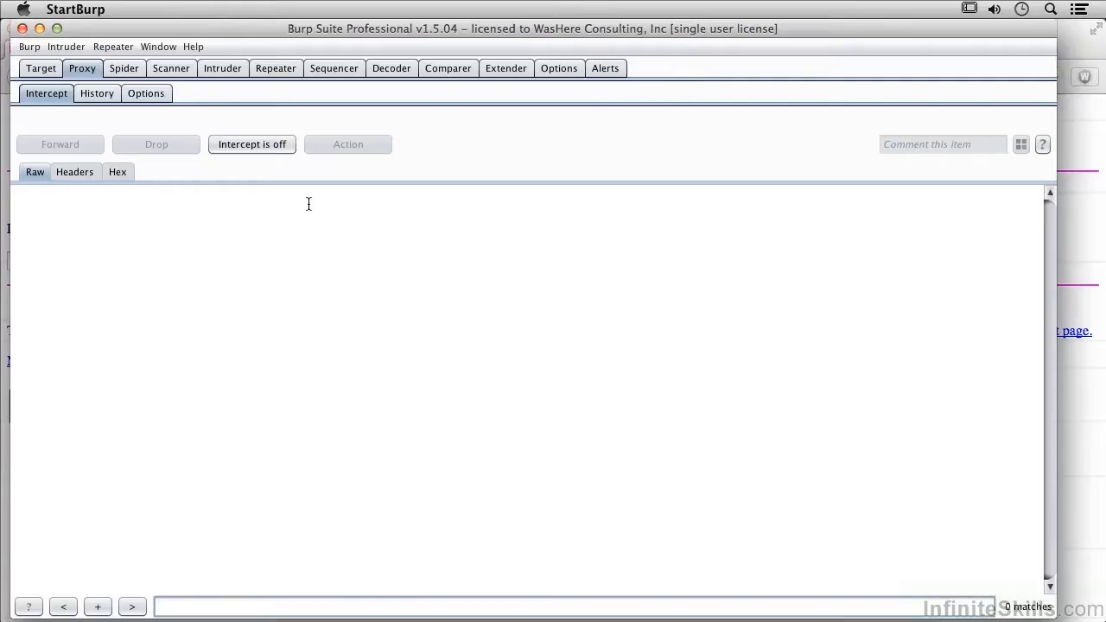
Step: In the site map under 172.30.42.55, inspect the guessnum.html request and its 304 response carrying the ETag
left_click(41, 69)
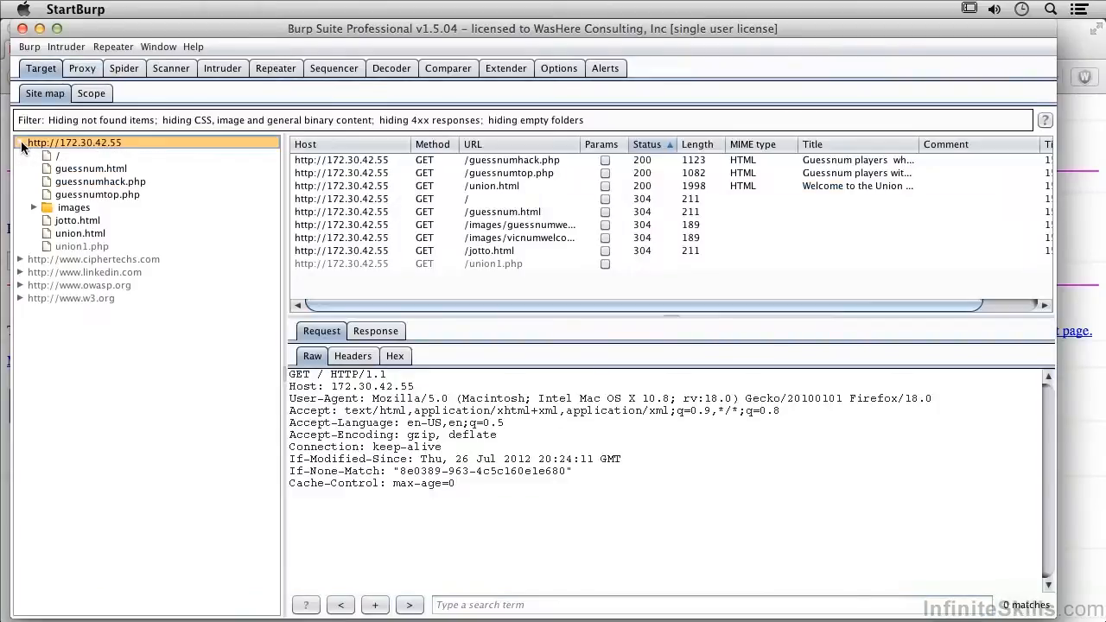
left_click(90, 169)
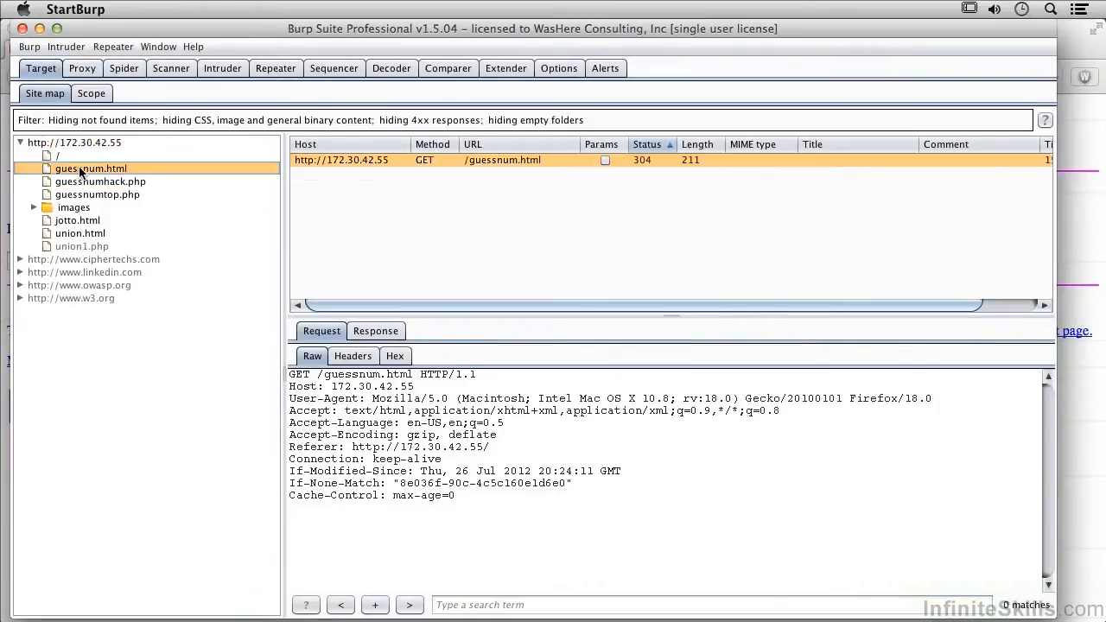
left_click(377, 332)
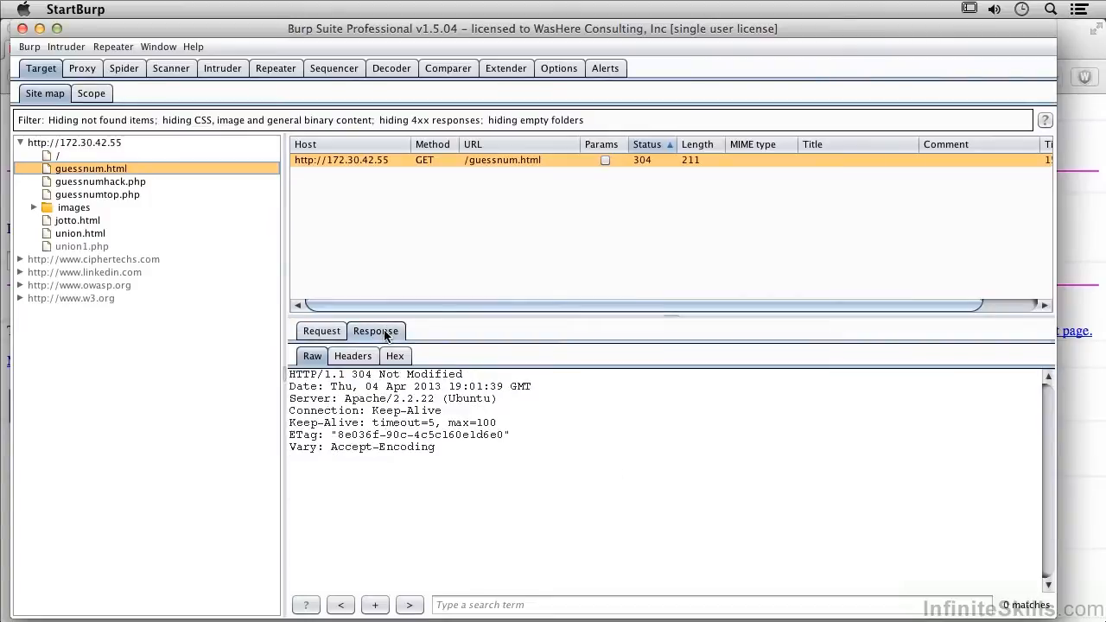
mouse_move(387, 219)
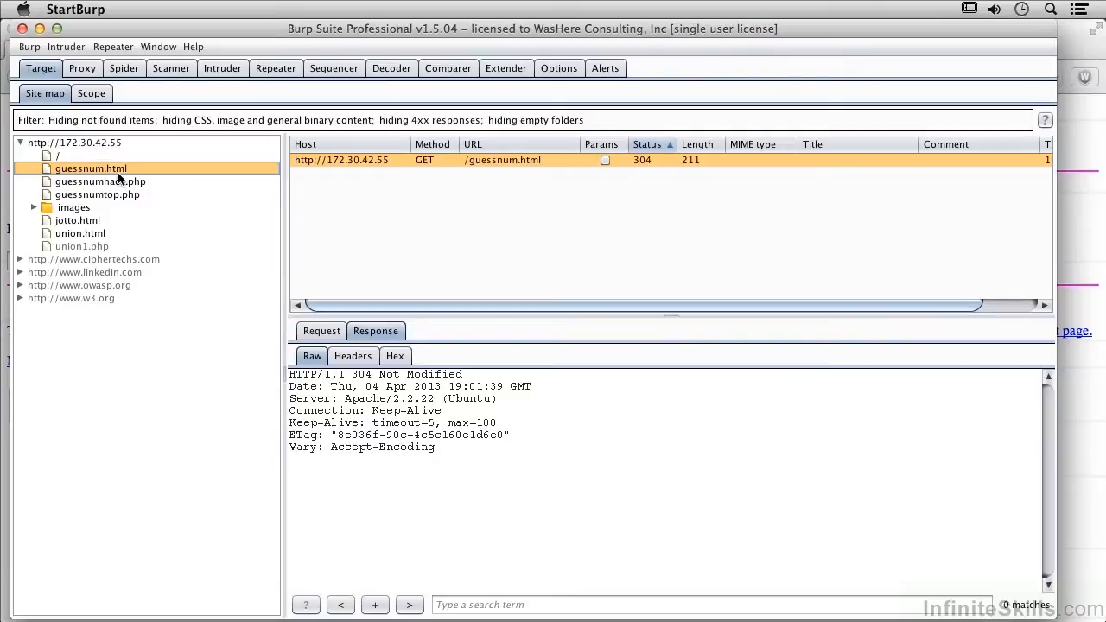
left_click(100, 182)
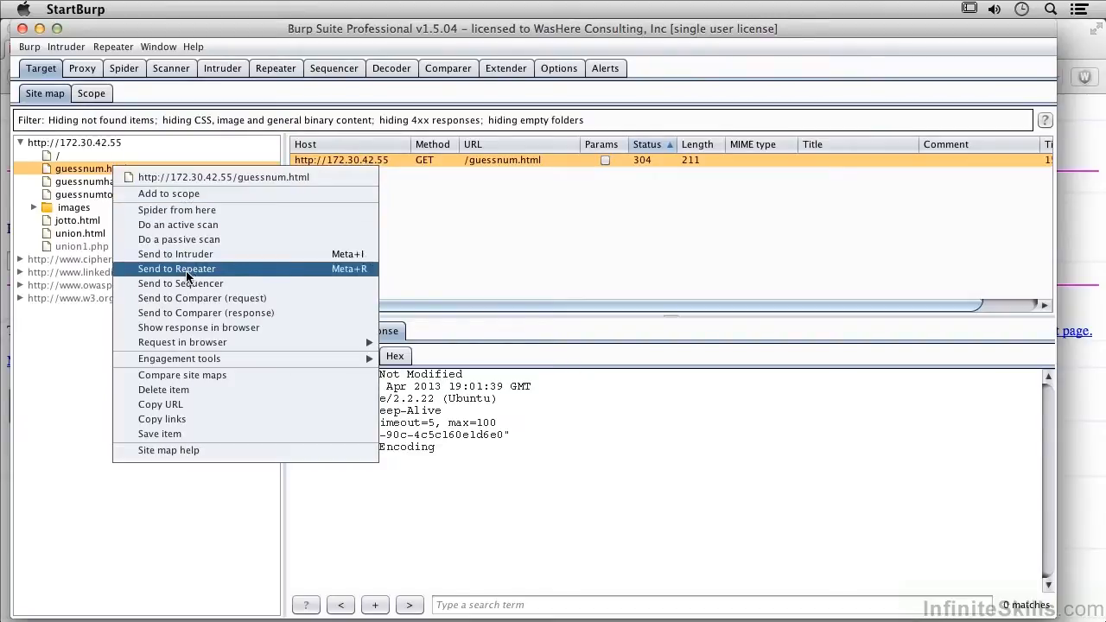
mouse_move(179, 283)
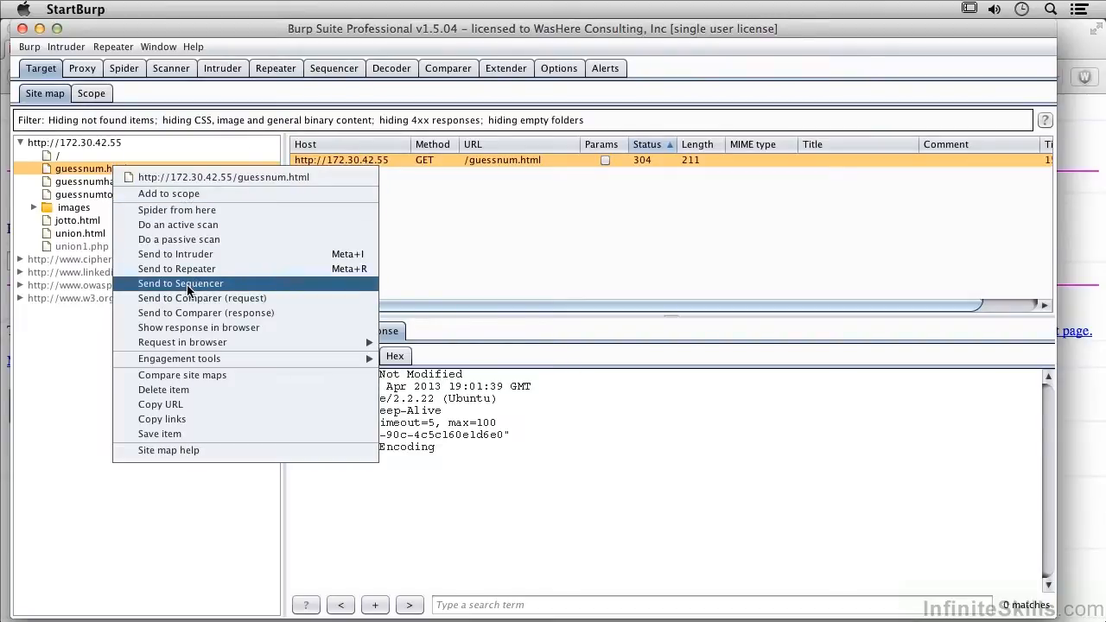
Step: Send guessnum.html to Sequencer so it appears in the live capture request list
left_click(180, 283)
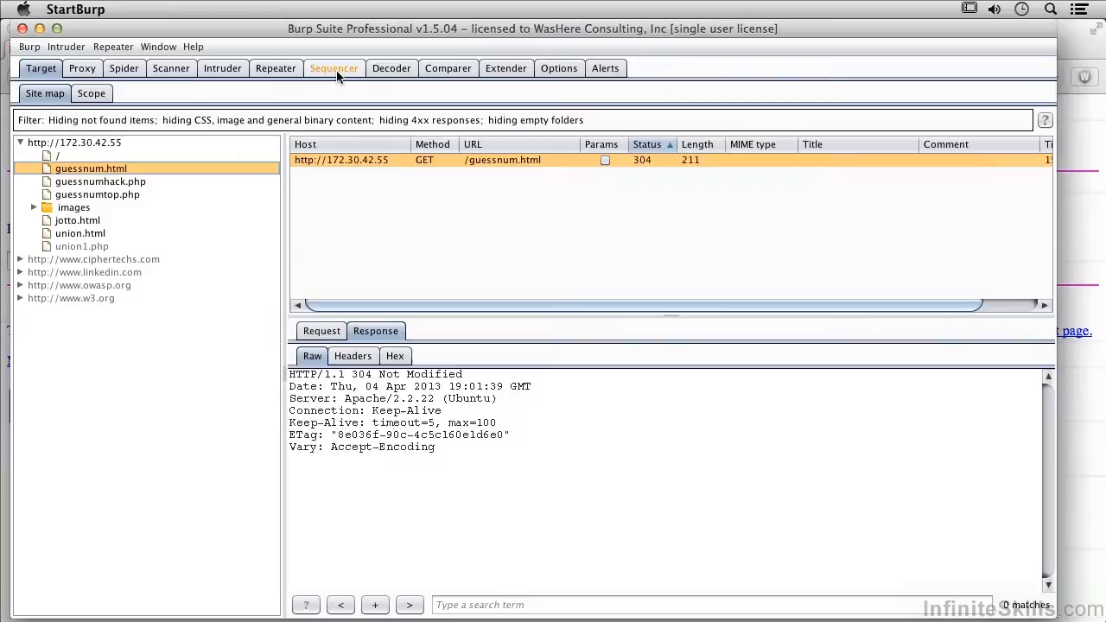
left_click(333, 69)
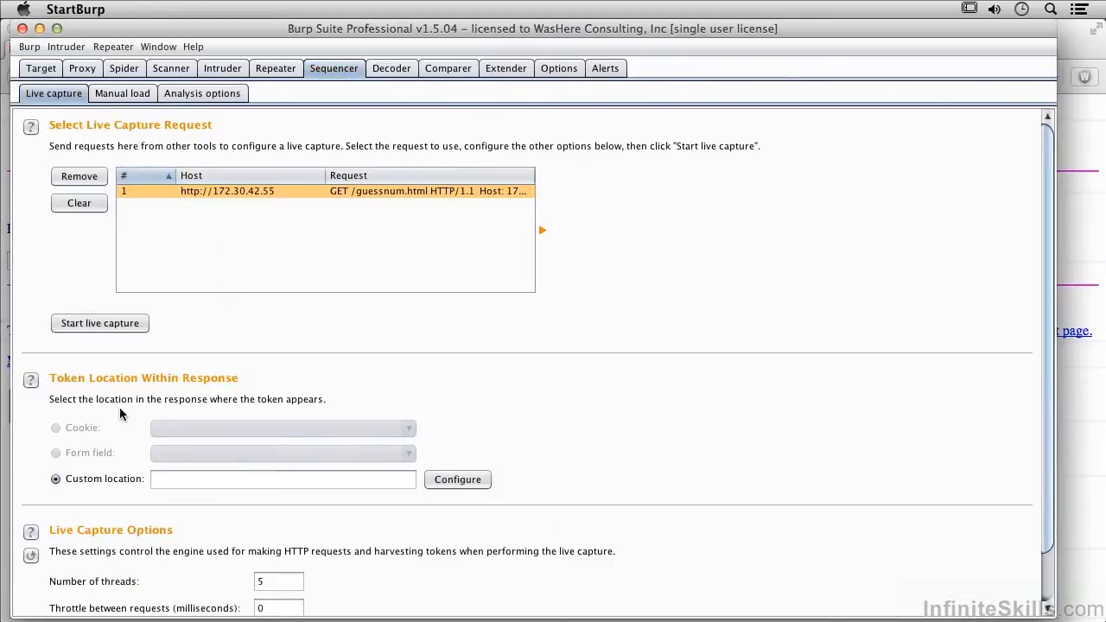
mouse_move(93, 459)
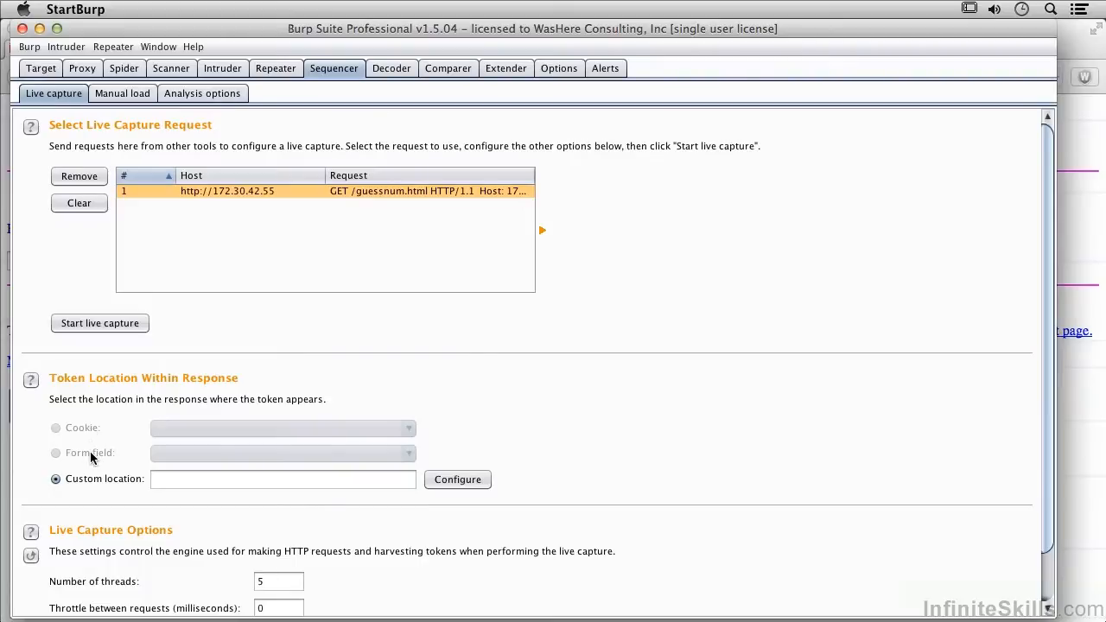
mouse_move(119, 482)
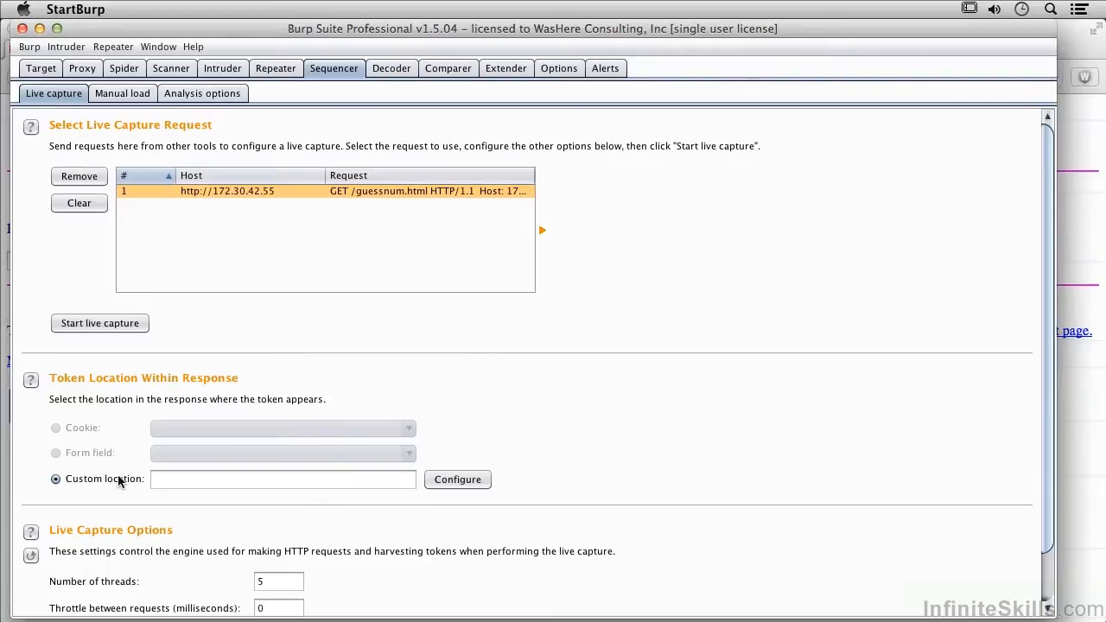
mouse_move(128, 339)
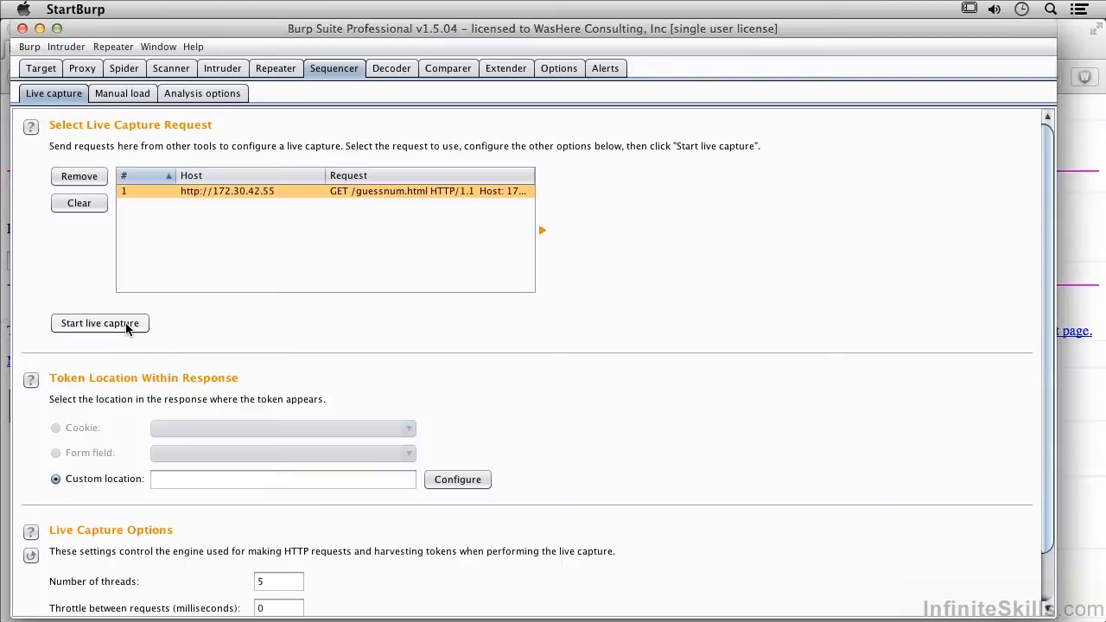
mouse_move(456, 358)
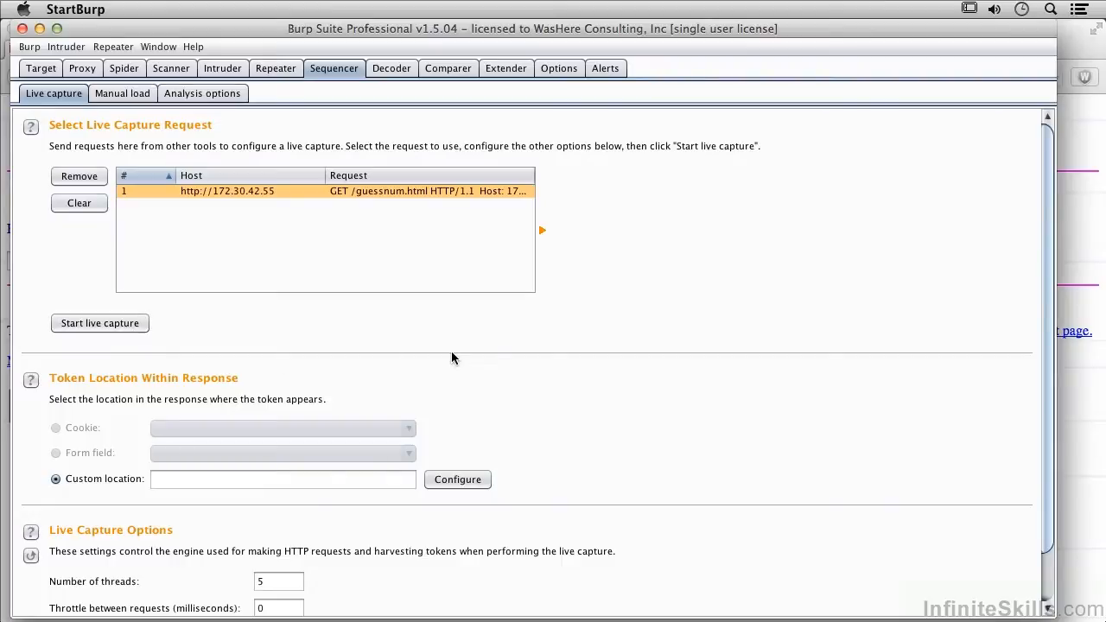
mouse_move(456, 480)
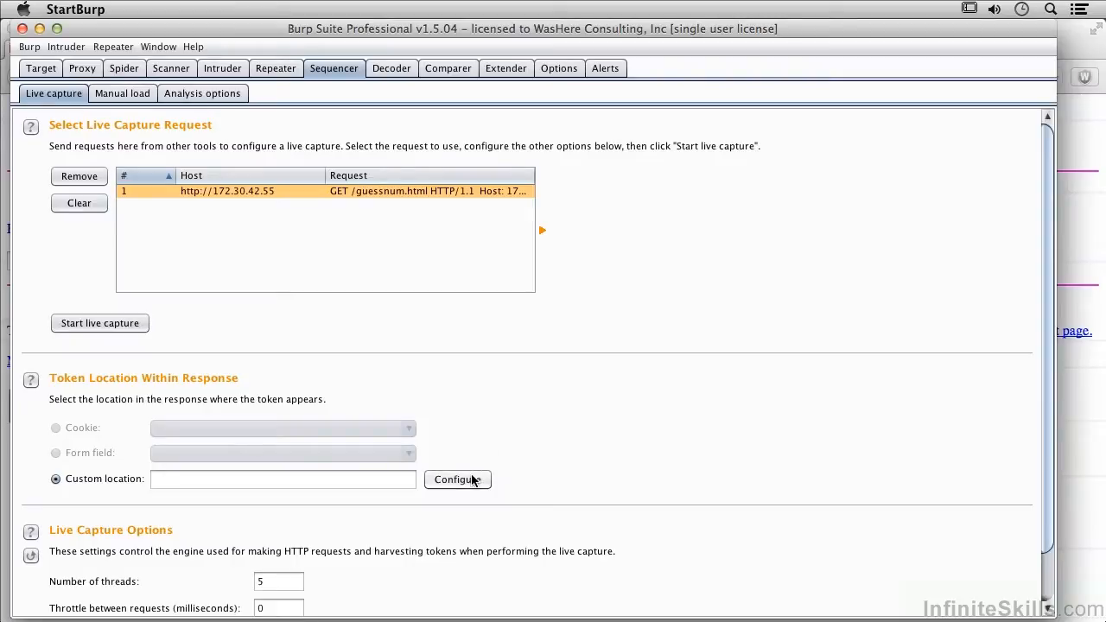
Step: Define the custom token location as the ETag value between \nETag: " and "\r\nVary:
left_click(456, 480)
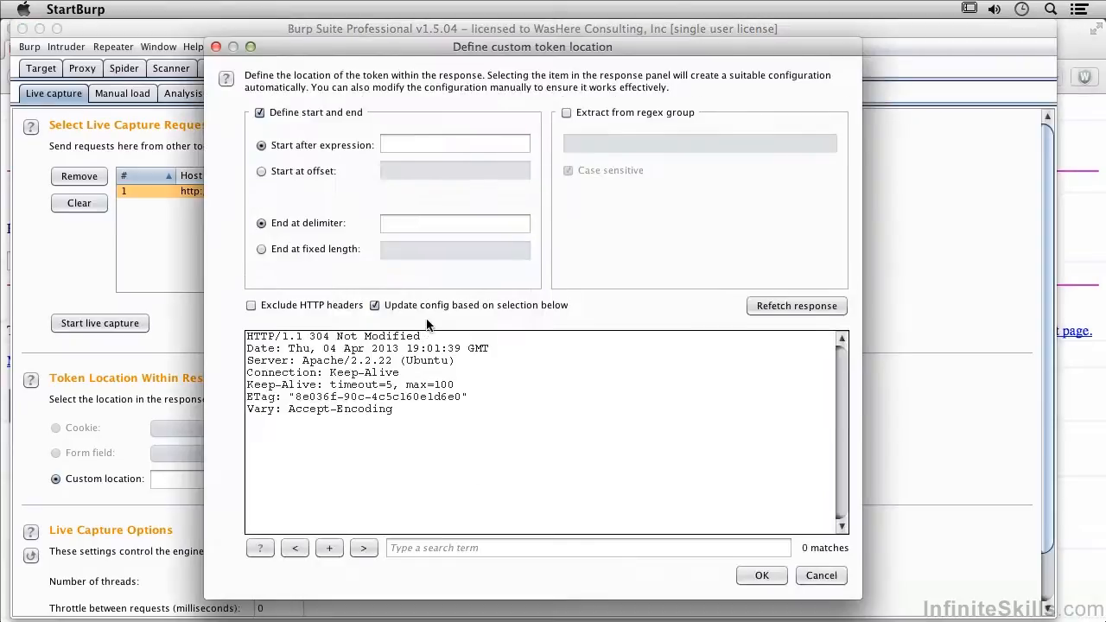
mouse_move(366, 277)
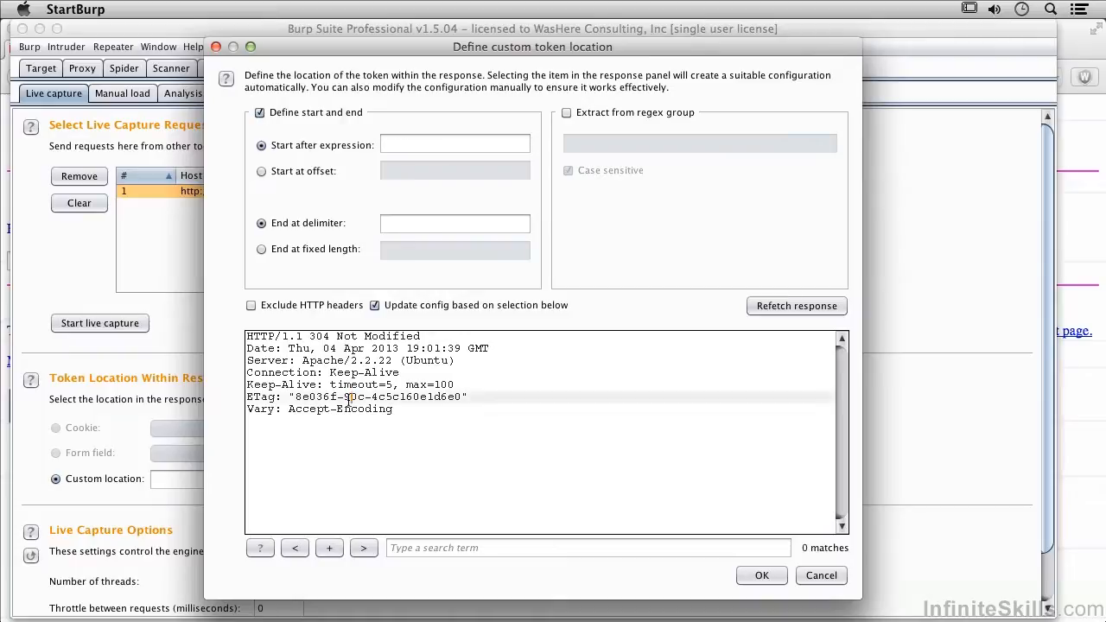
double_click(376, 396)
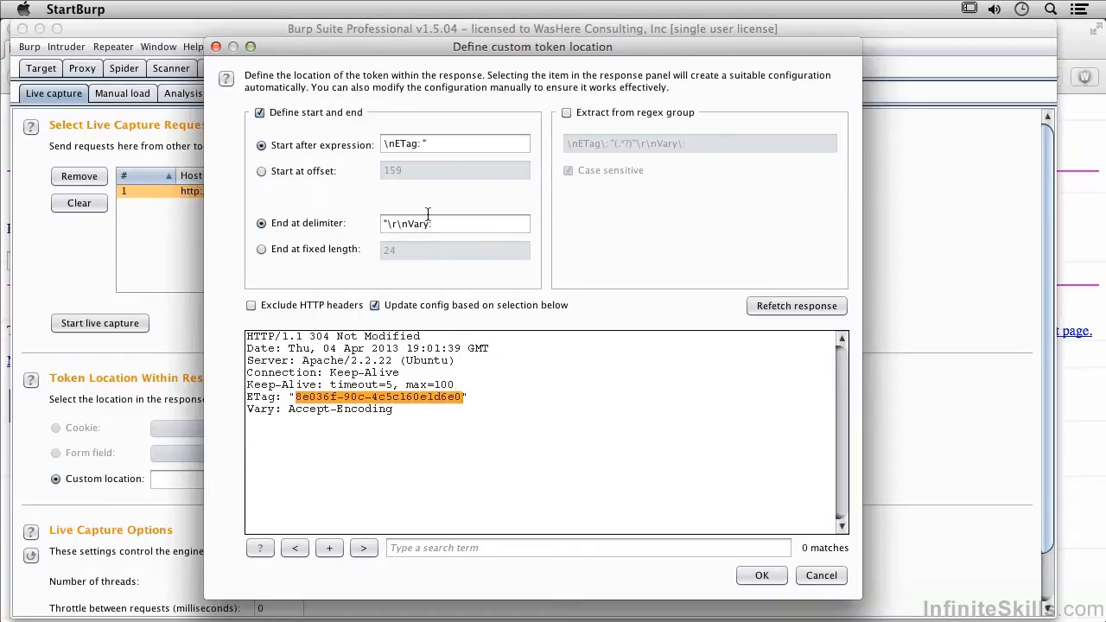
mouse_move(750, 472)
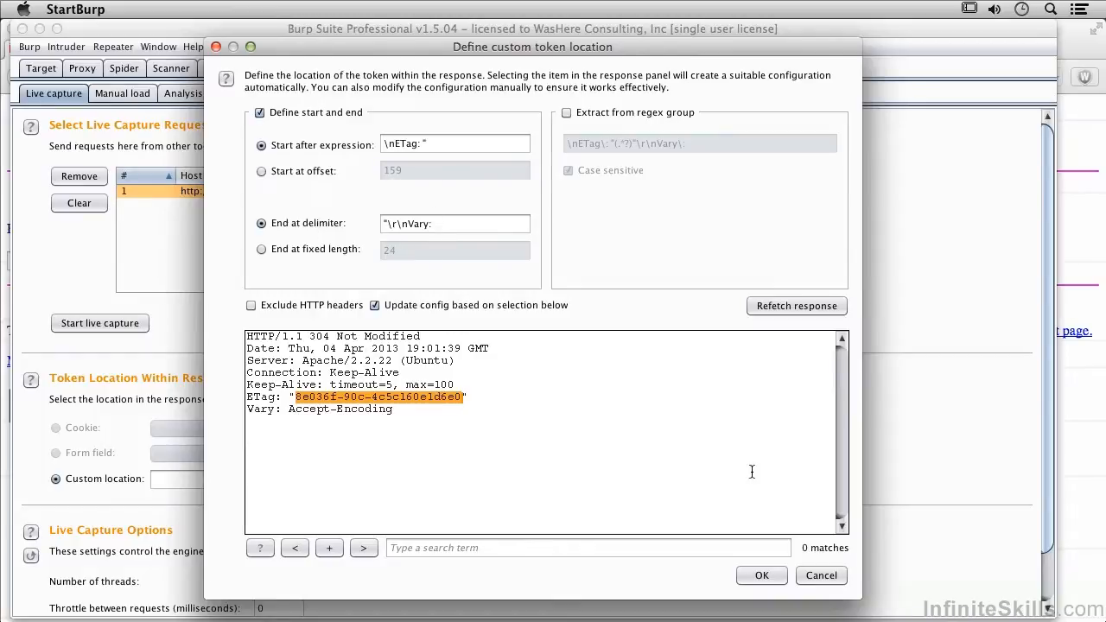
left_click(760, 576)
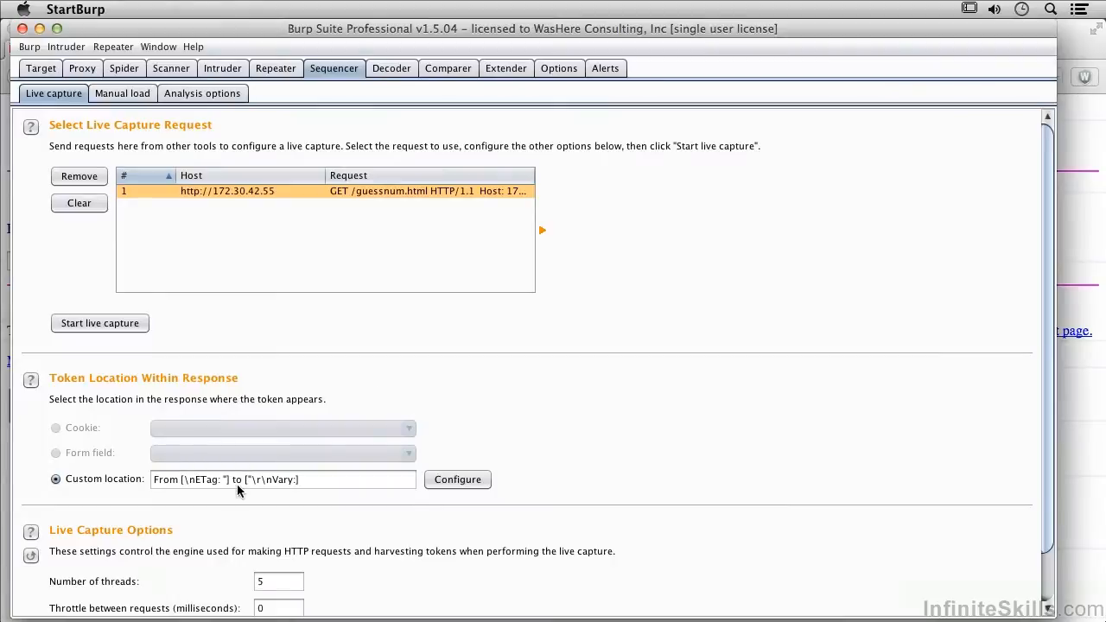
mouse_move(100, 323)
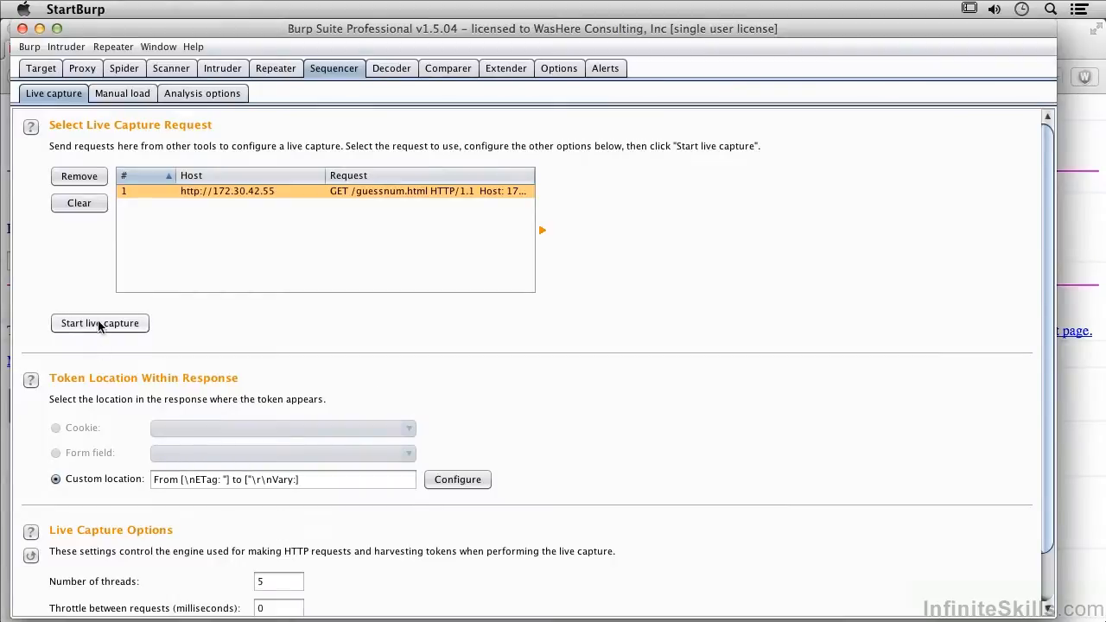
Step: Start the live capture and watch the summary rate randomness extremely poor past 7,000 tokens
left_click(100, 323)
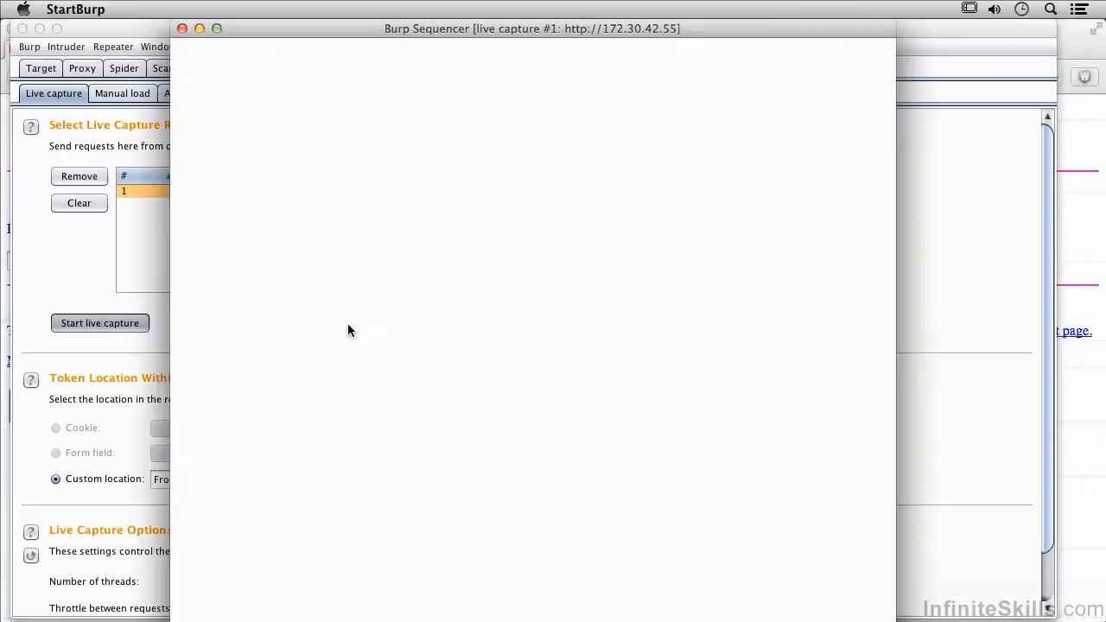
left_click(101, 323)
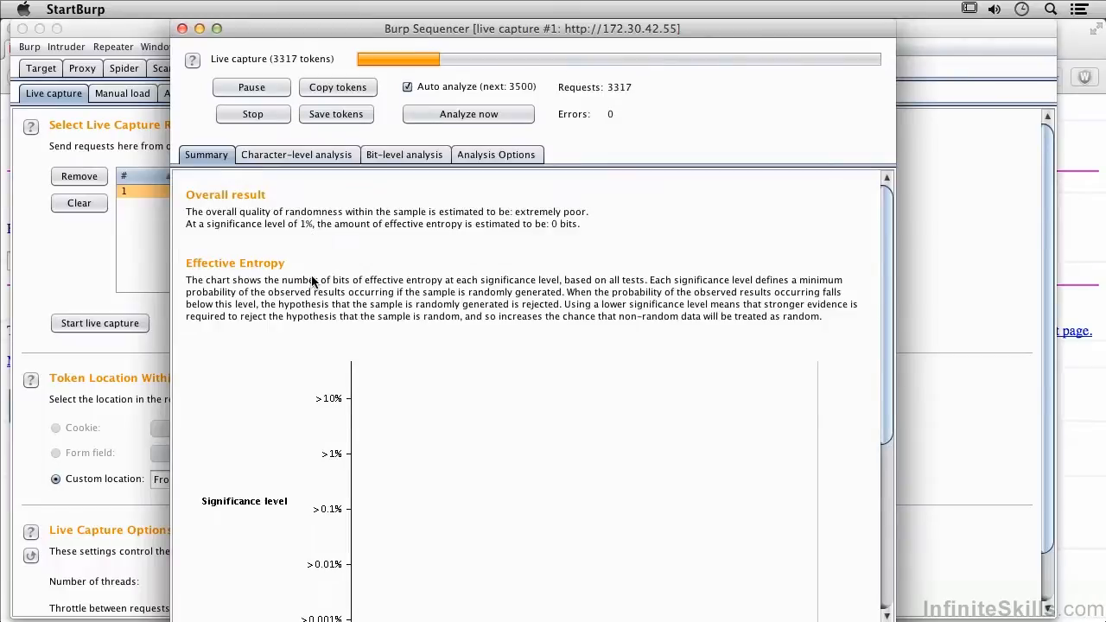
mouse_move(332, 342)
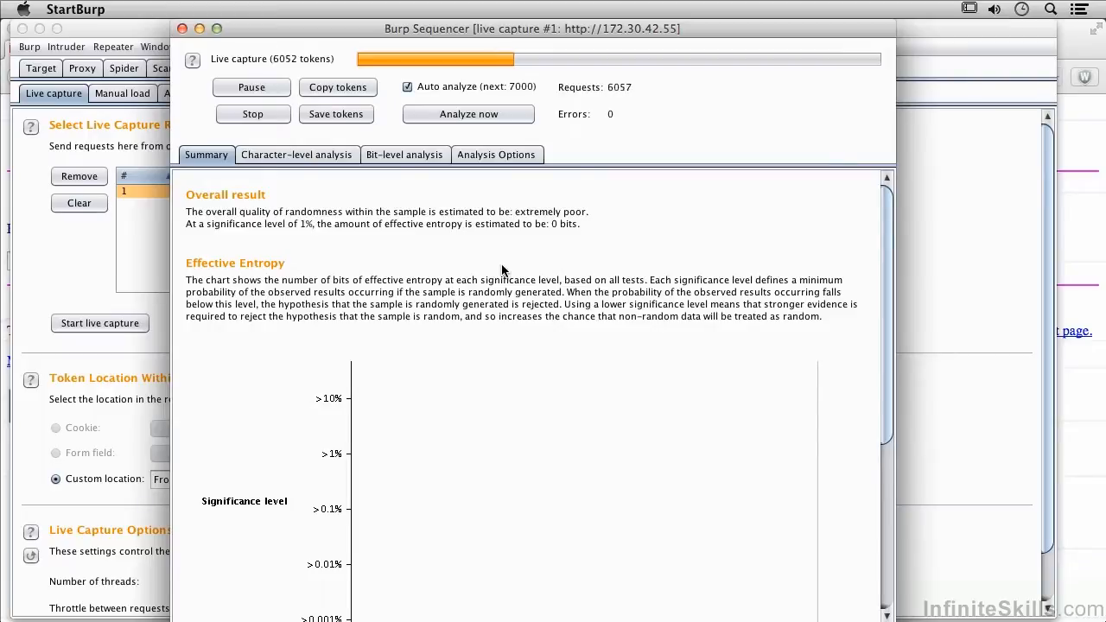
scroll("down", 3)
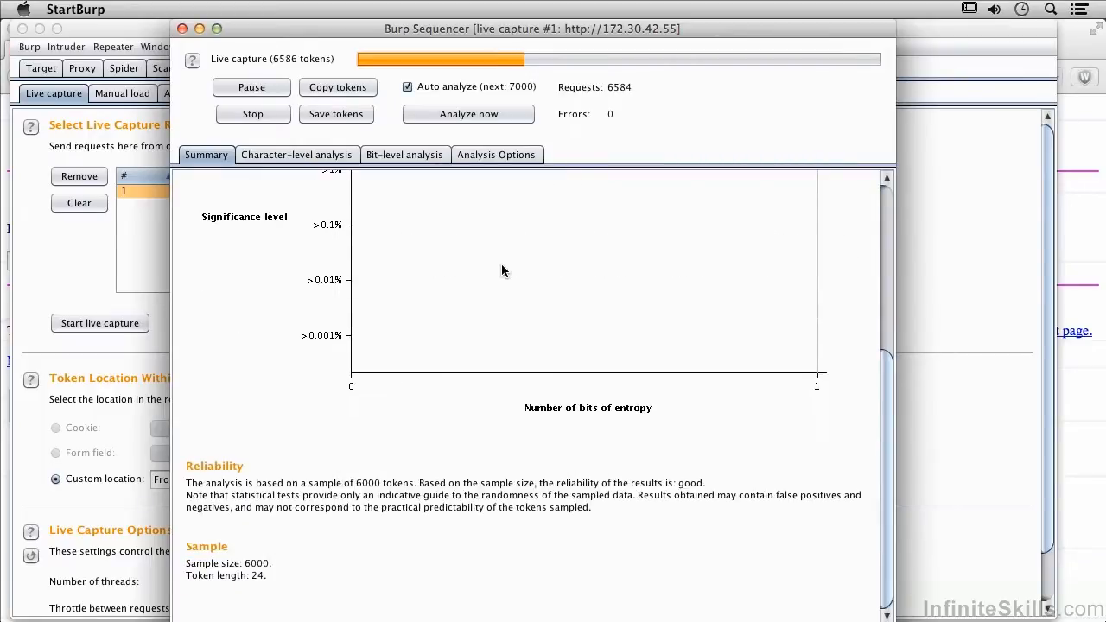
scroll("up", 3)
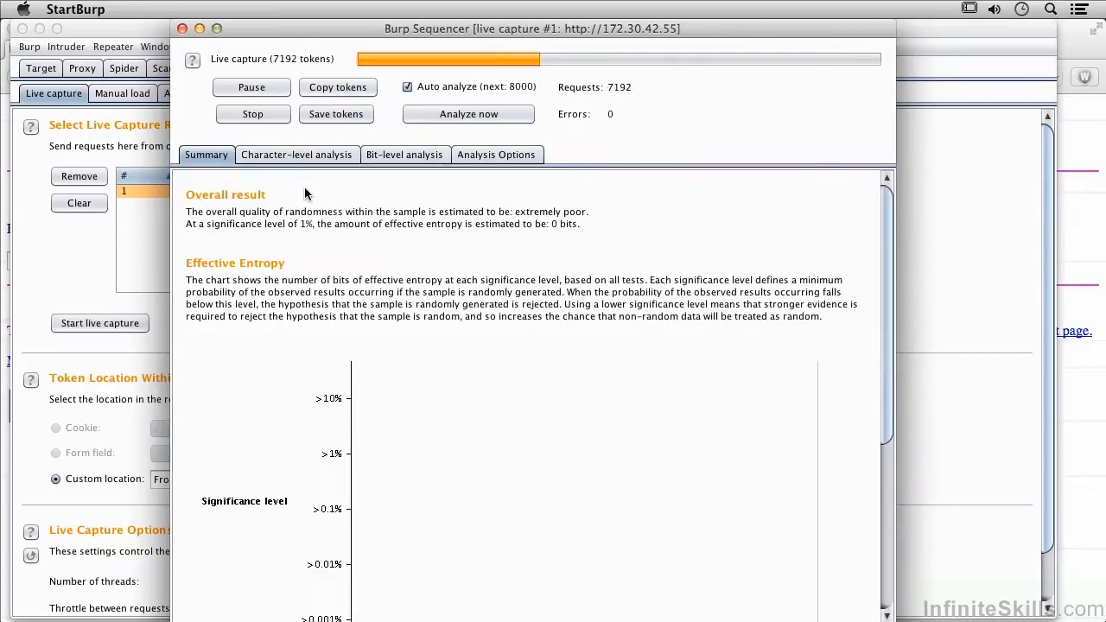
Step: Review the bit-level analysis and analysis options as the capture nears 17,000 tokens with 0 bits entropy
left_click(297, 155)
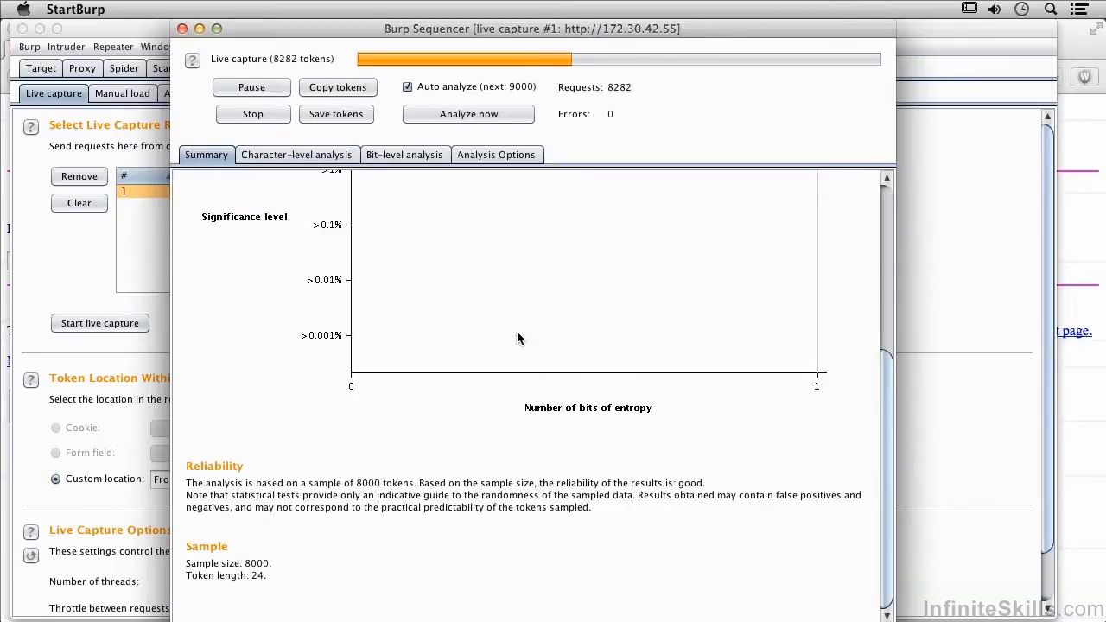
left_click(404, 156)
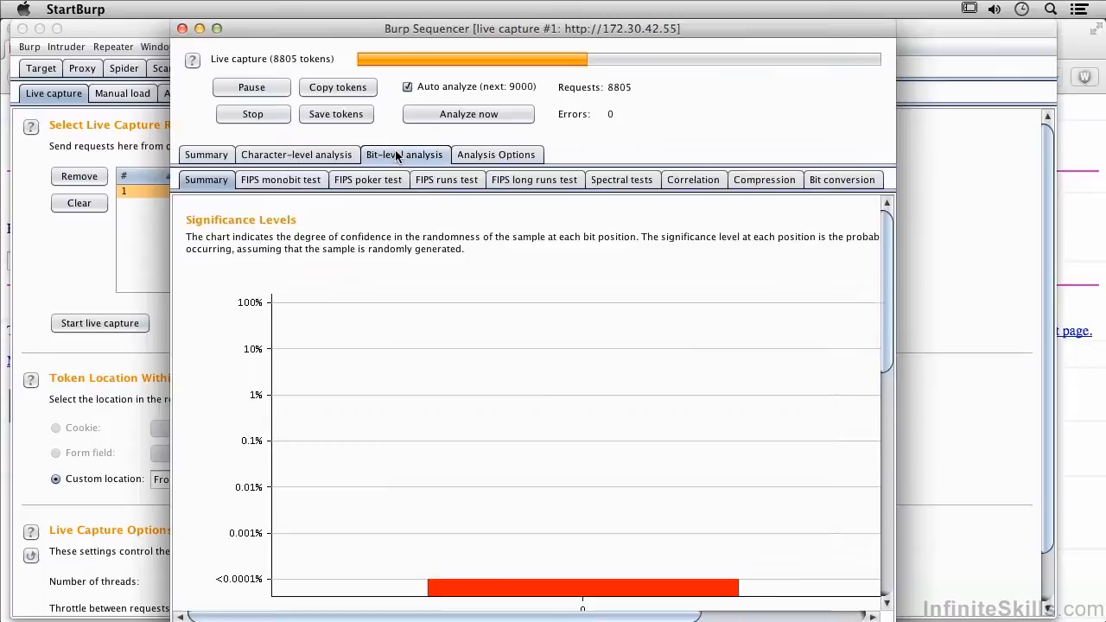
left_click(497, 155)
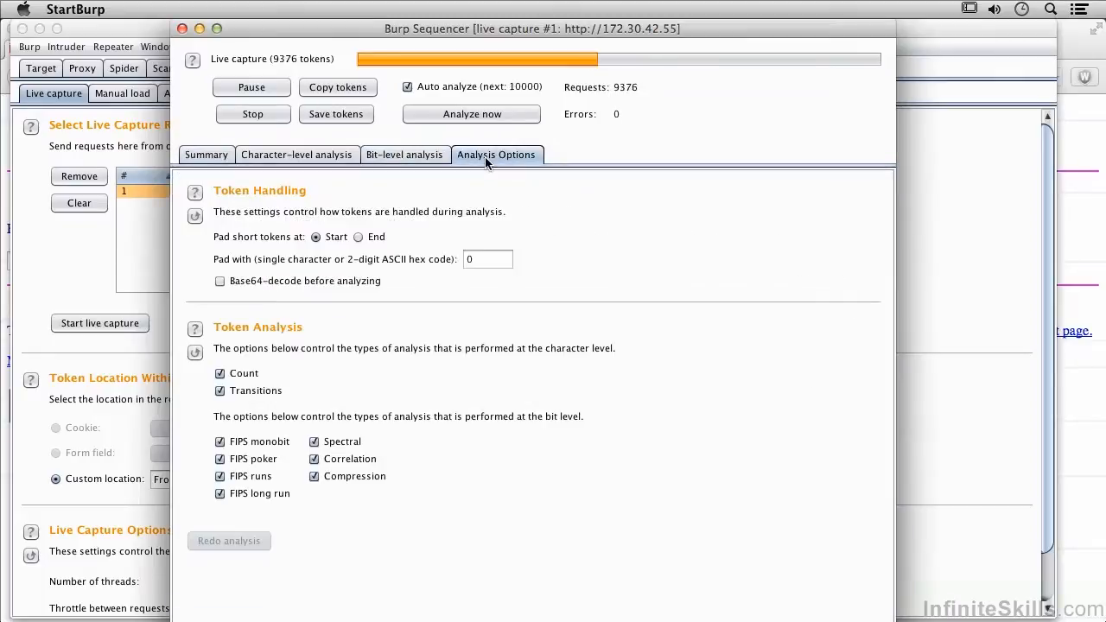
mouse_move(577, 269)
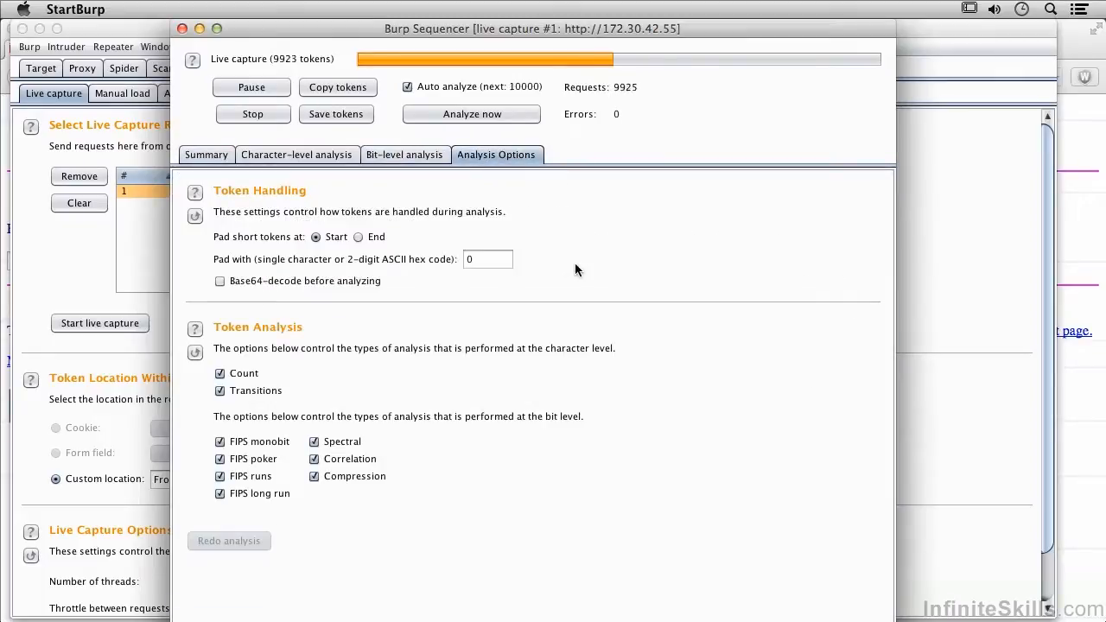
left_click(205, 155)
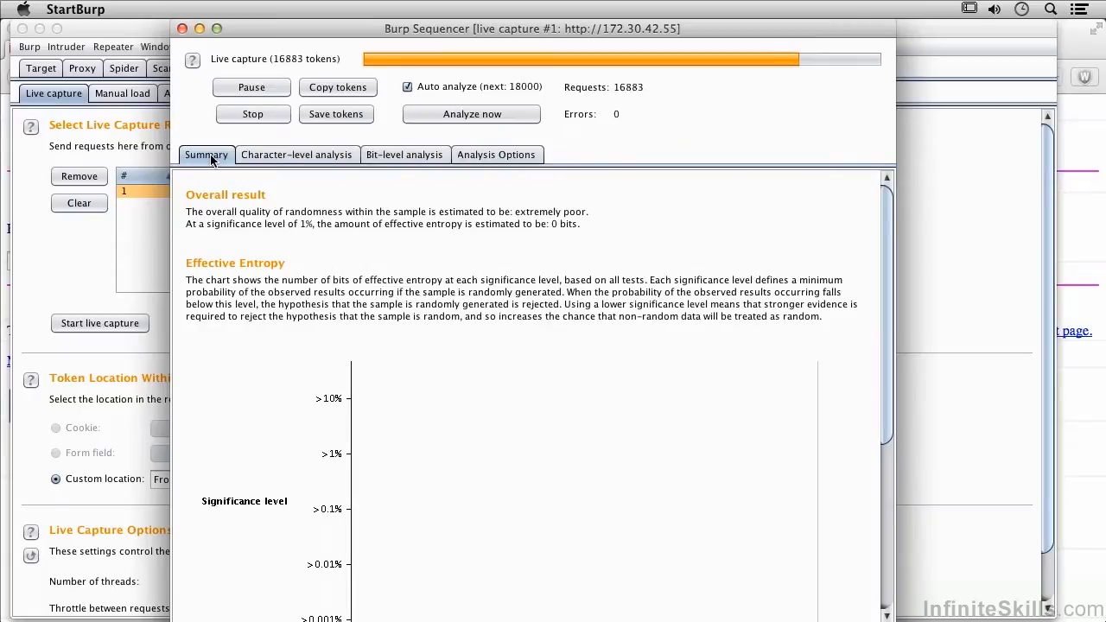
Step: Let the capture finish at 20,000 tokens, confirm extremely poor randomness, and close the results window
scroll("down", 3)
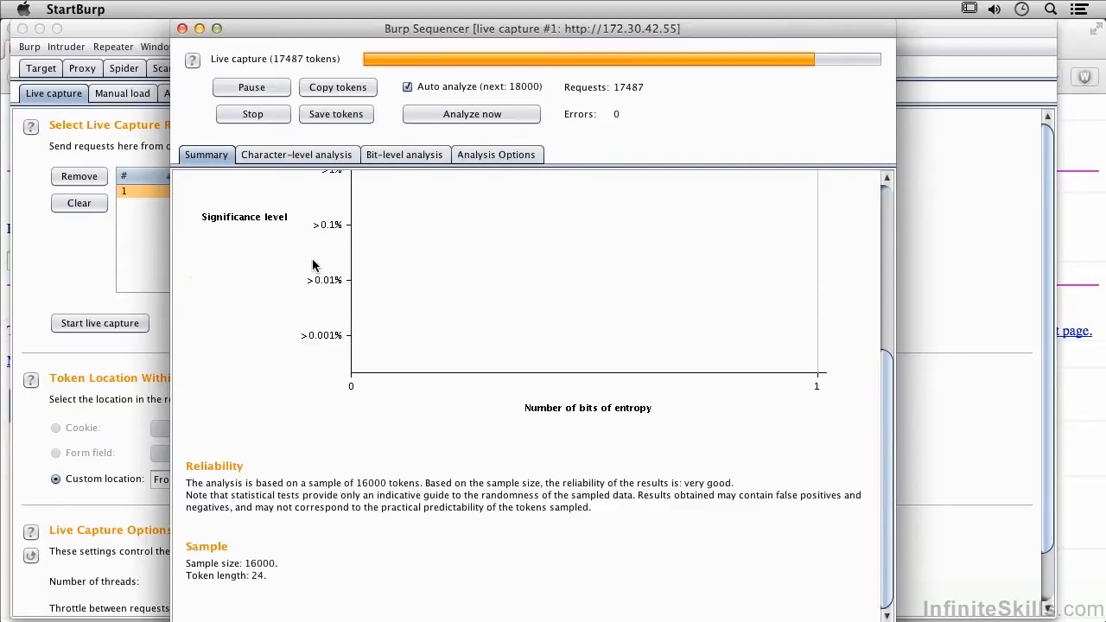
scroll("up", 3)
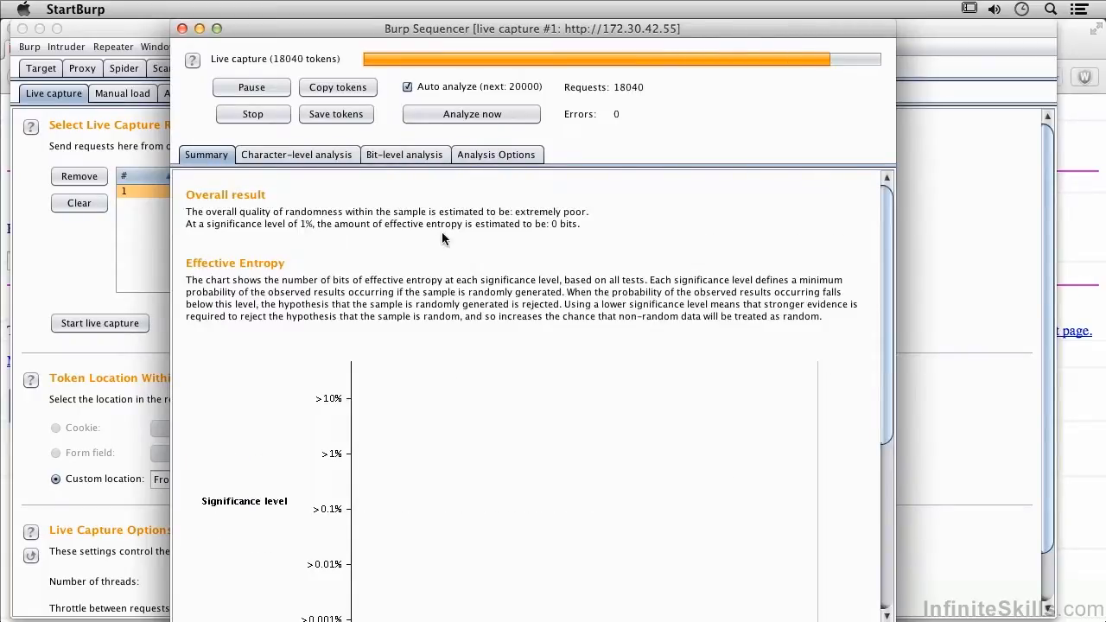
mouse_move(553, 261)
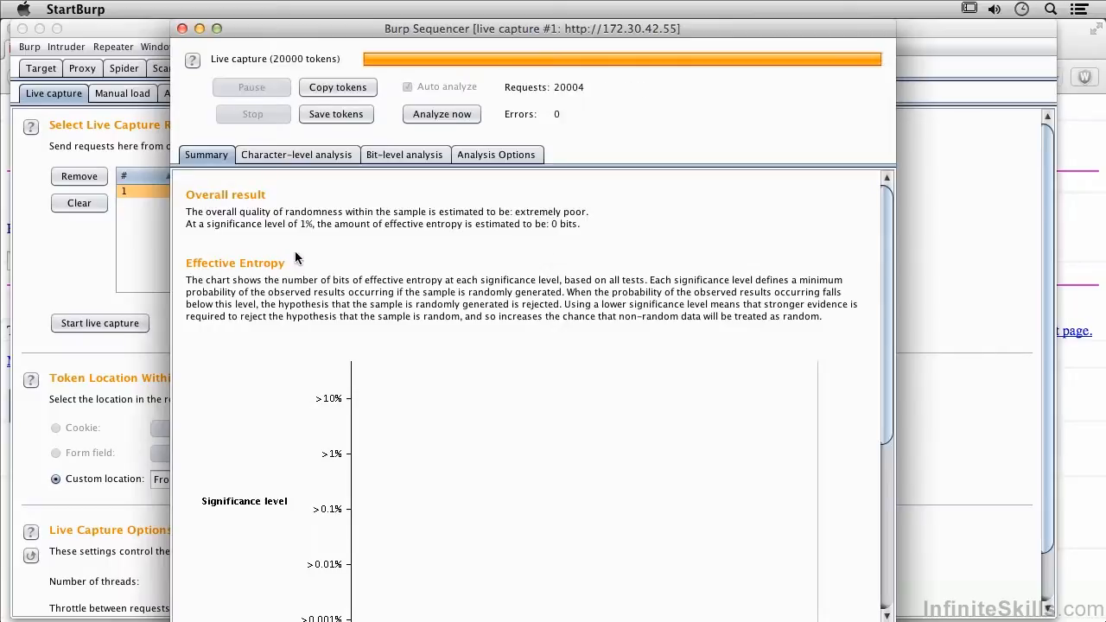
mouse_move(293, 231)
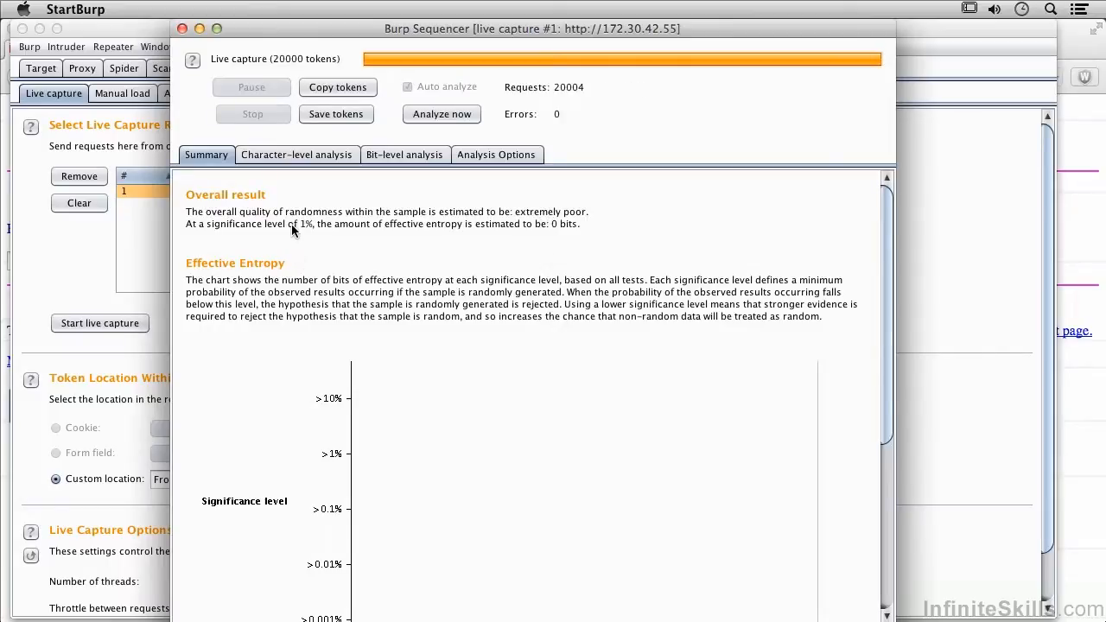
mouse_move(303, 211)
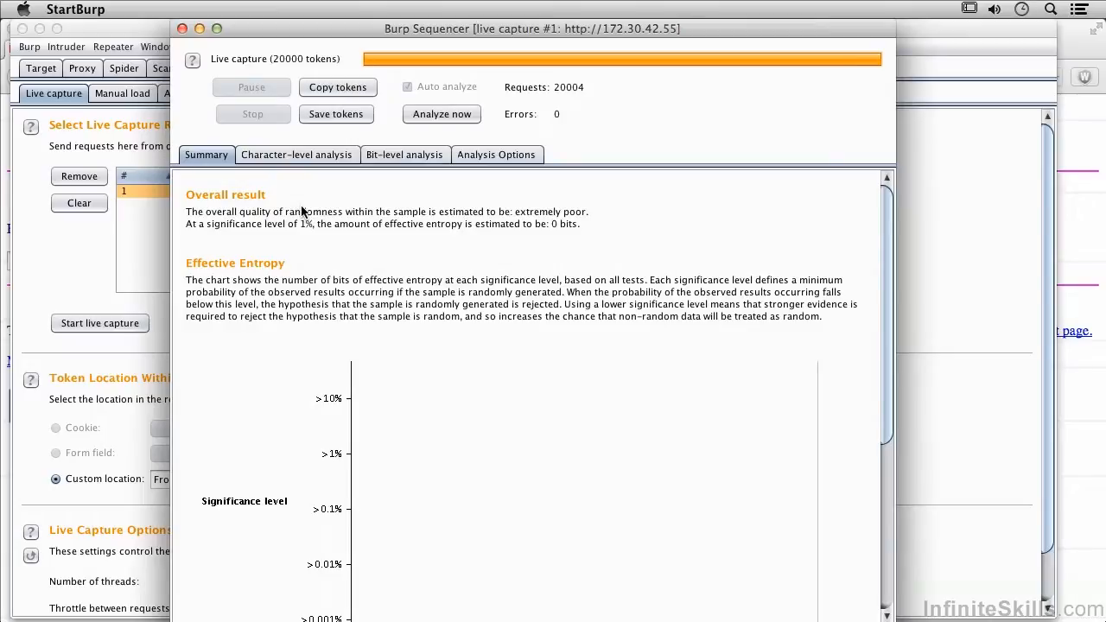
mouse_move(391, 246)
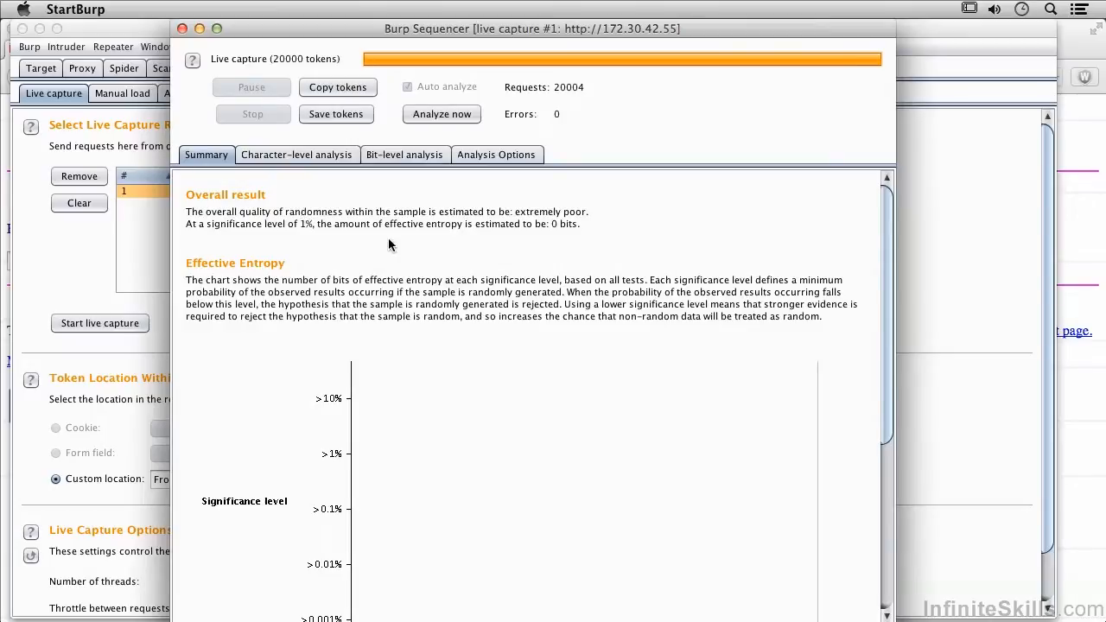
mouse_move(505, 214)
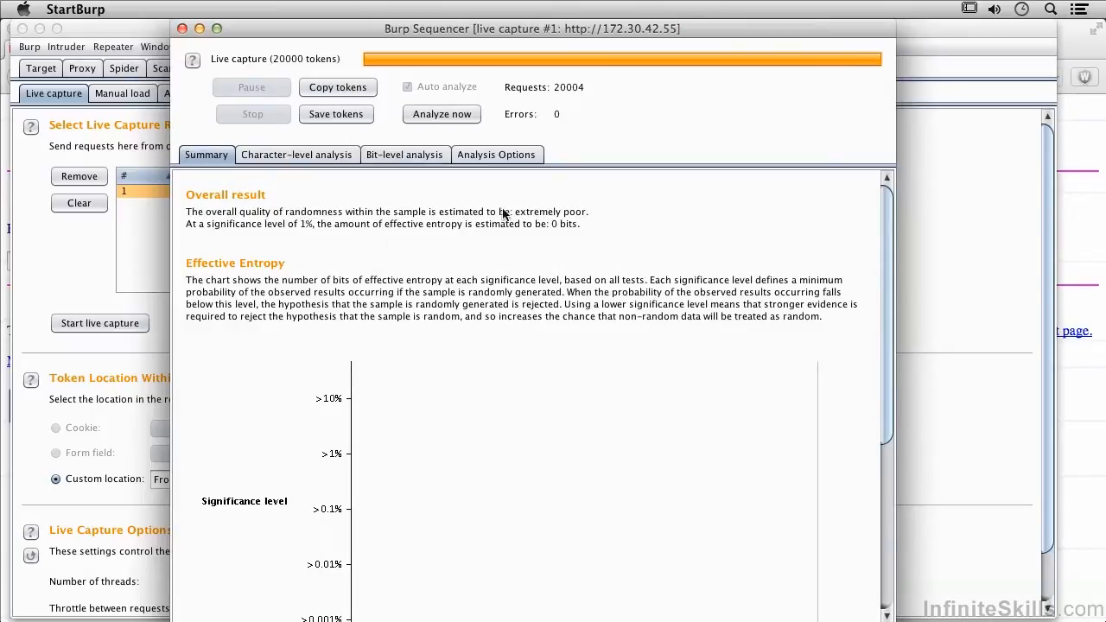
left_click(183, 28)
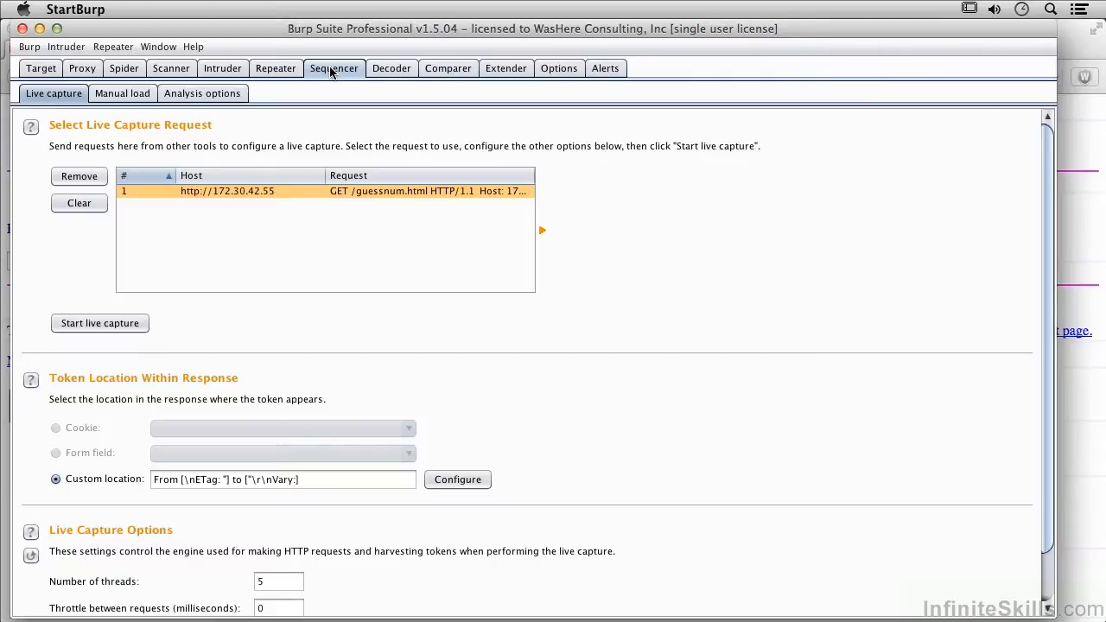
mouse_move(336, 83)
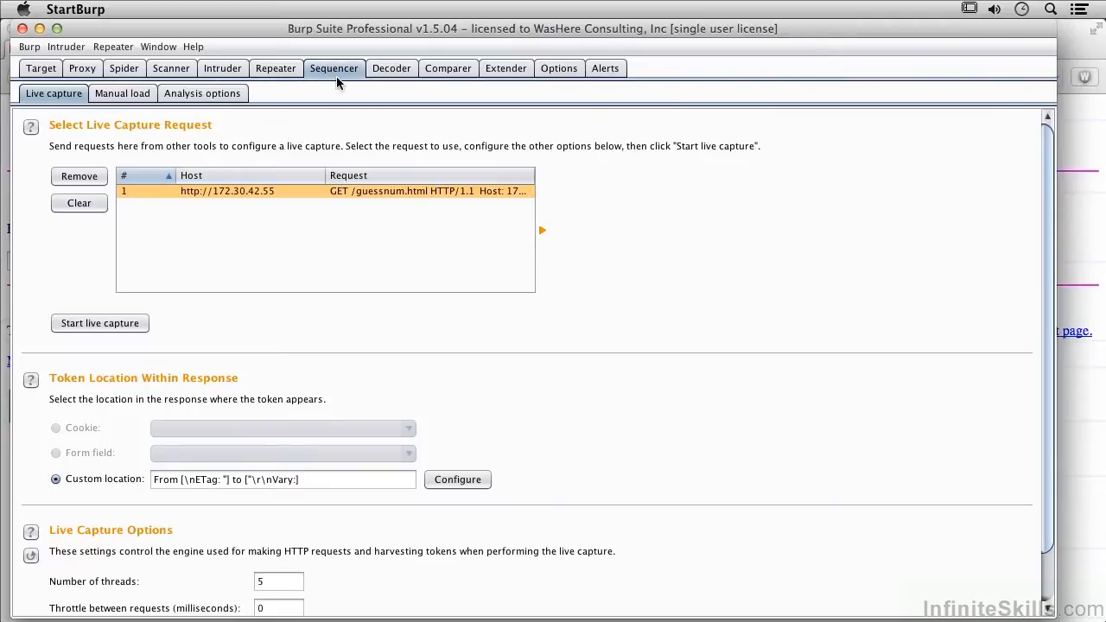
mouse_move(481, 152)
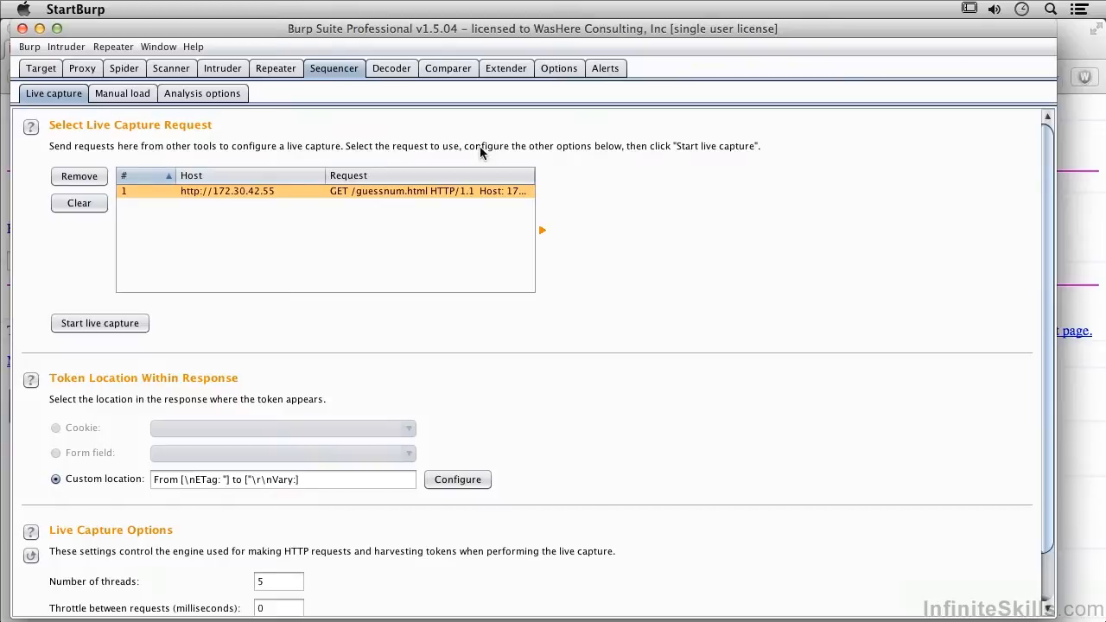